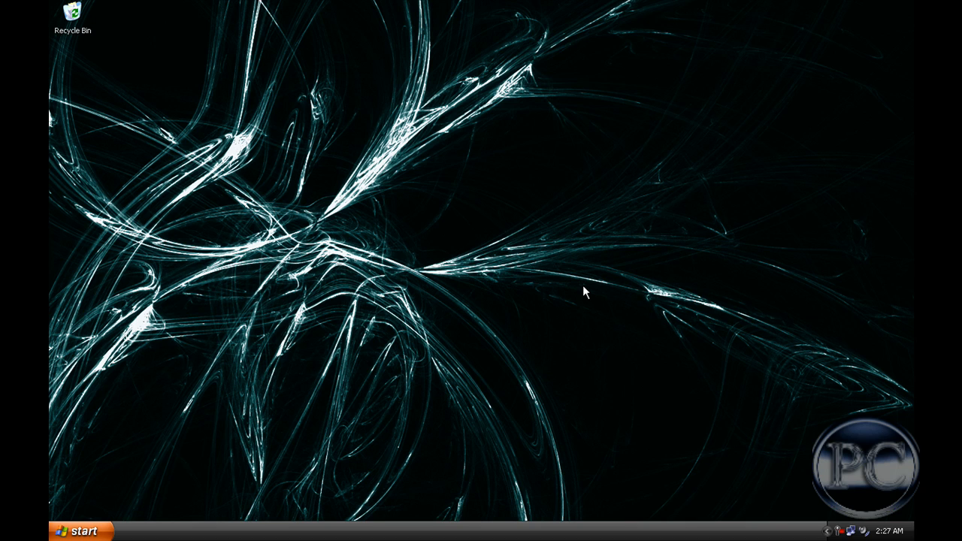
{"action": "mouse_move", "coordinate": [614, 6]}
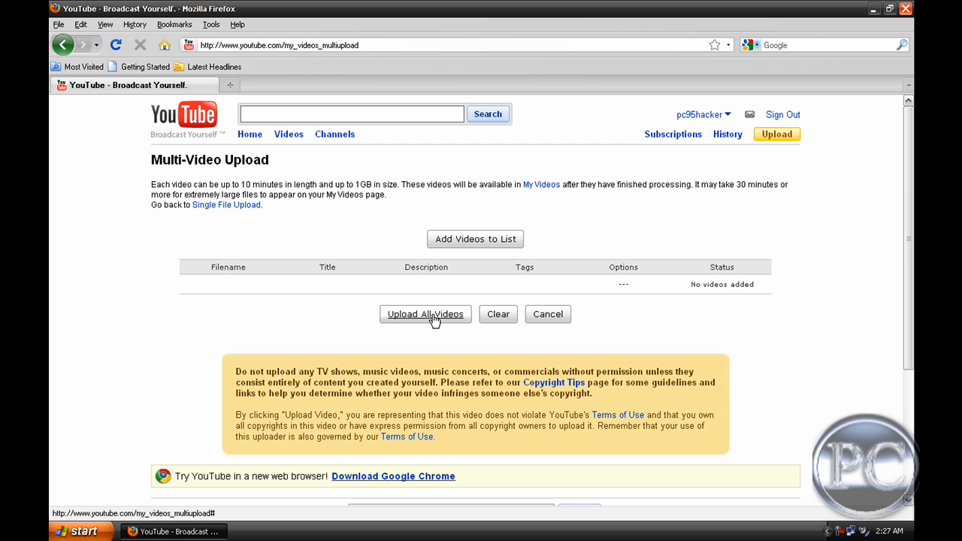
{"action": "mouse_move", "coordinate": [496, 239]}
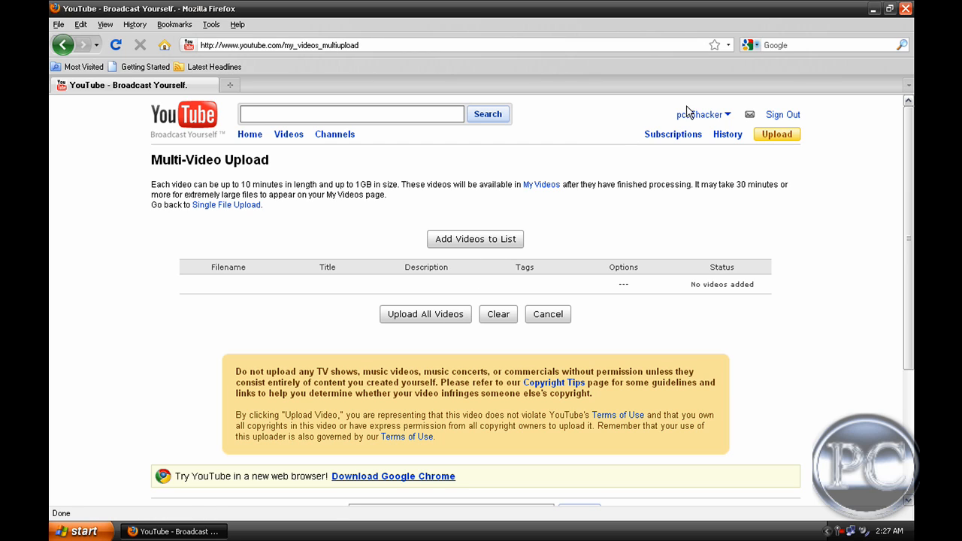
- Add the file 'upload test.avi' to the Multi-Video Upload list via Add Videos to List
{"action": "left_click", "coordinate": [703, 115]}
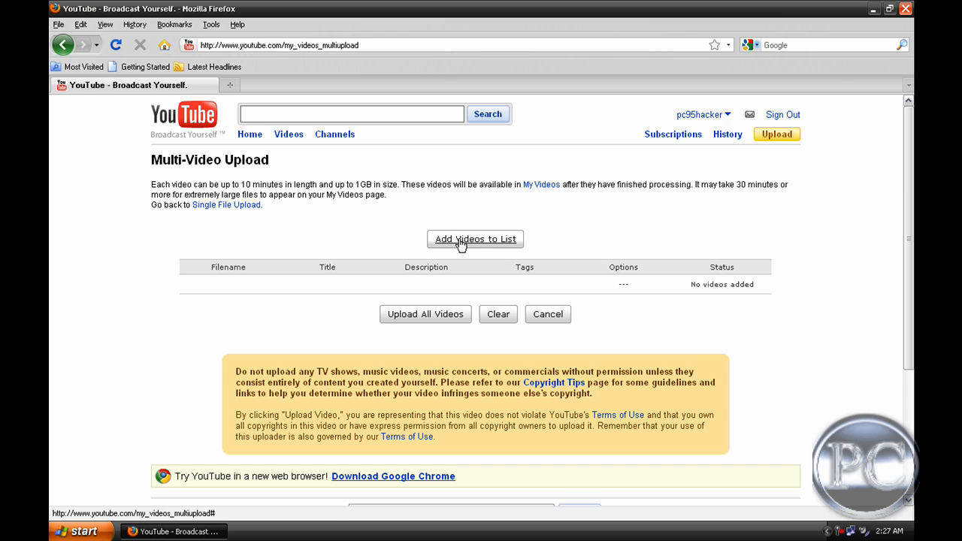
{"action": "left_click", "coordinate": [475, 239]}
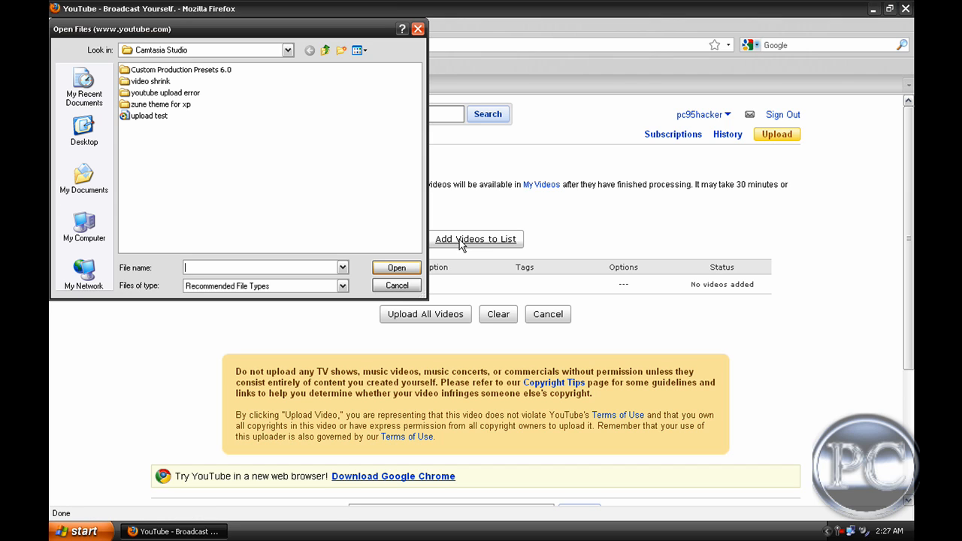
{"action": "left_click", "coordinate": [148, 116]}
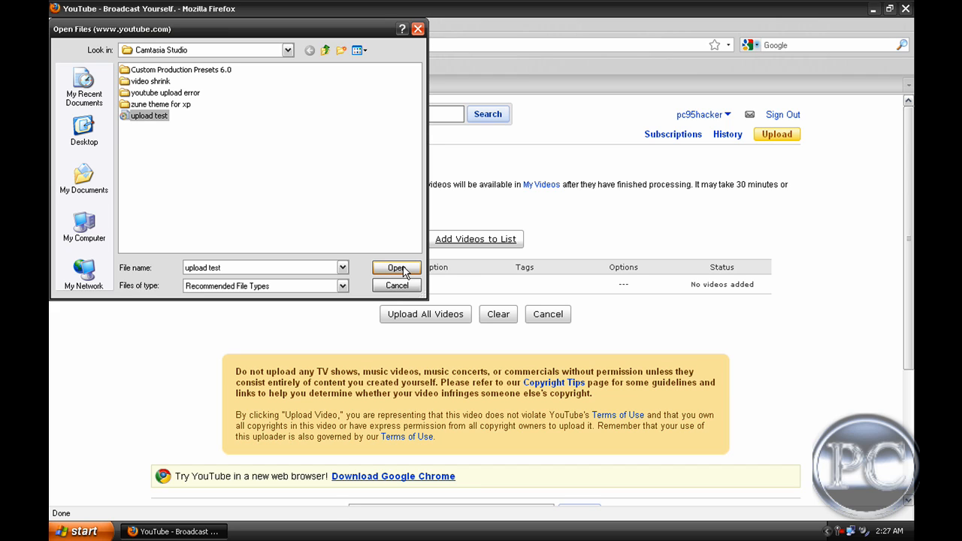
{"action": "left_click", "coordinate": [397, 268]}
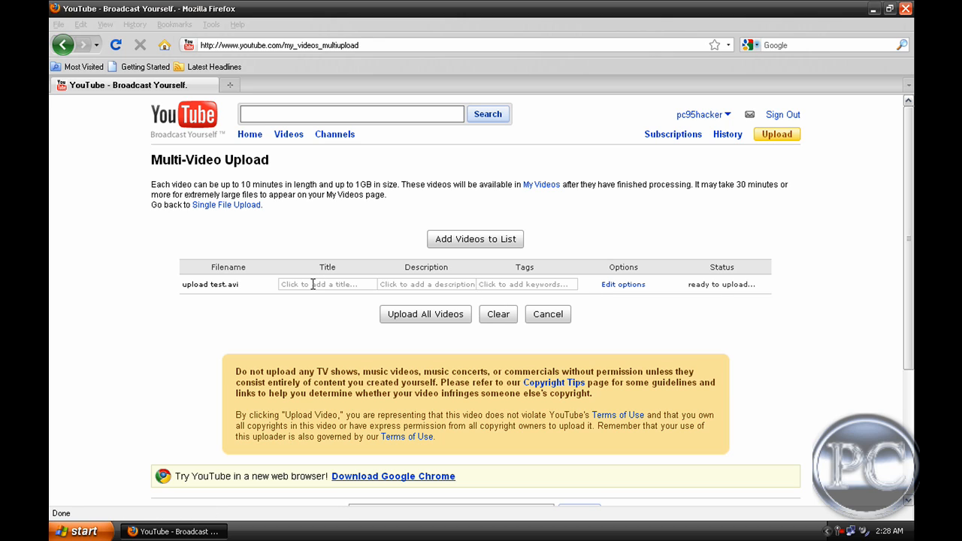
- Enter 'test' as the title for the upload test.avi row
{"action": "left_click", "coordinate": [328, 284]}
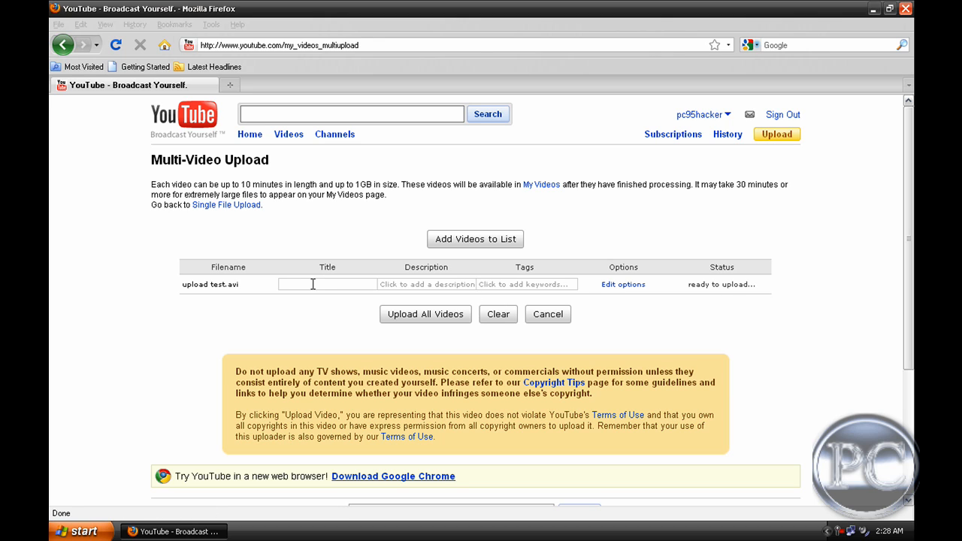
{"action": "type", "text": "test"}
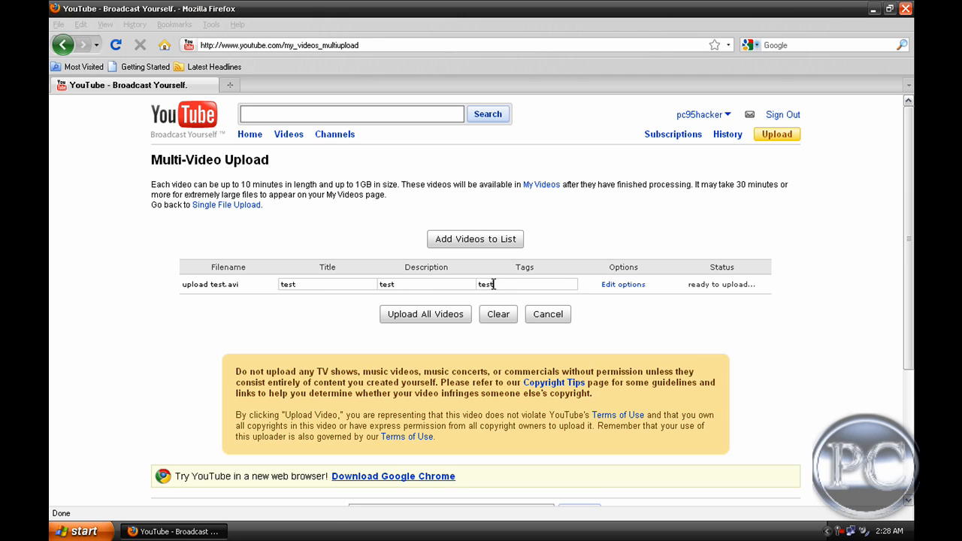
{"action": "mouse_move", "coordinate": [406, 280]}
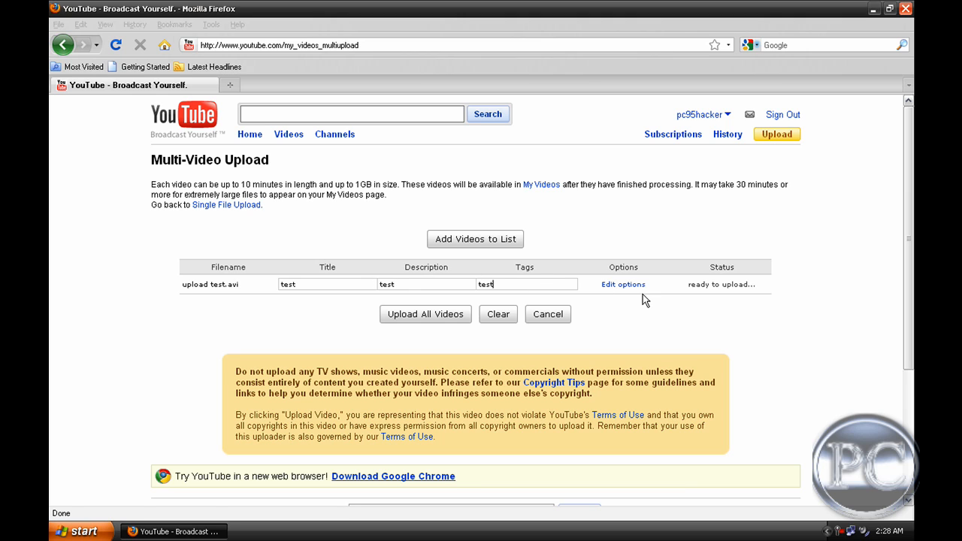
{"action": "mouse_move", "coordinate": [632, 282]}
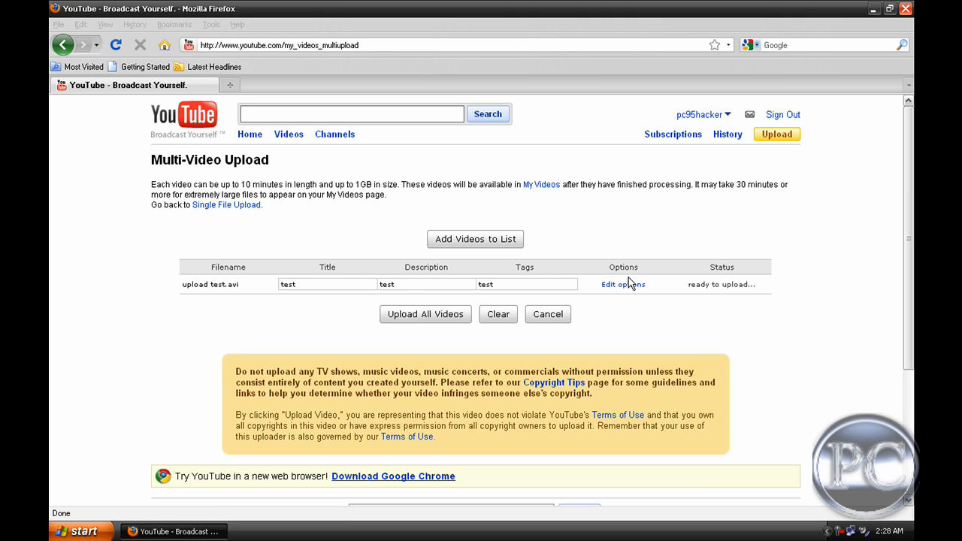
{"action": "left_click", "coordinate": [623, 285]}
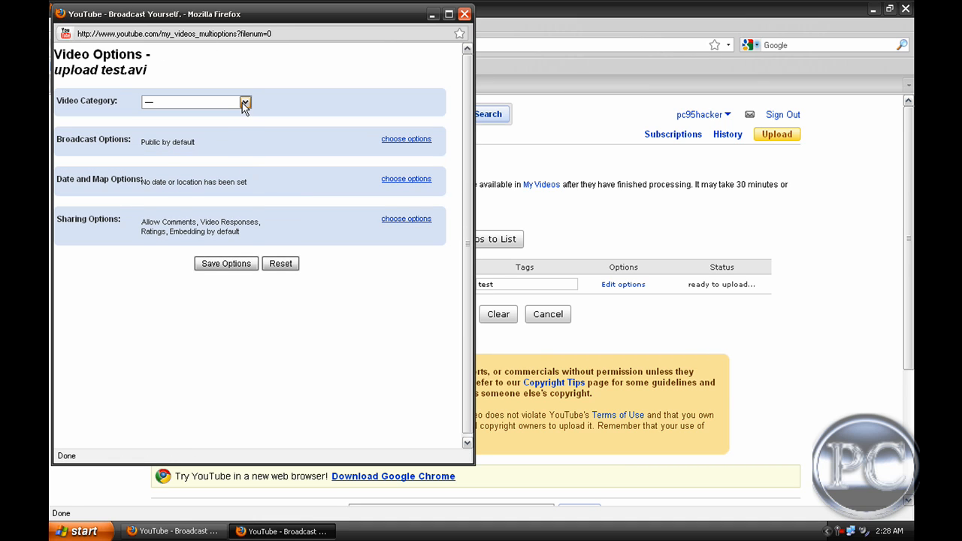
{"action": "left_click", "coordinate": [245, 102]}
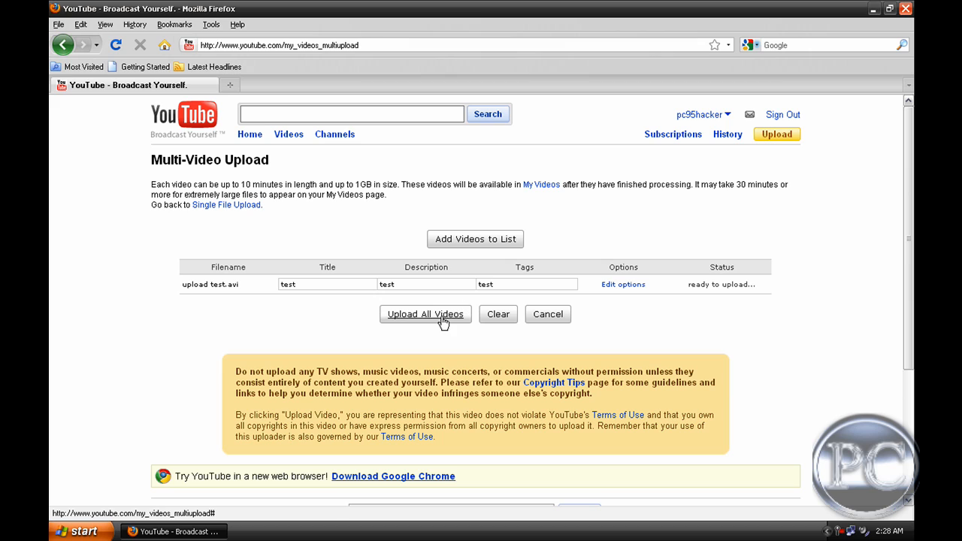
- Start uploading upload test.avi with Upload All Videos until its status progresses
{"action": "left_click", "coordinate": [424, 315]}
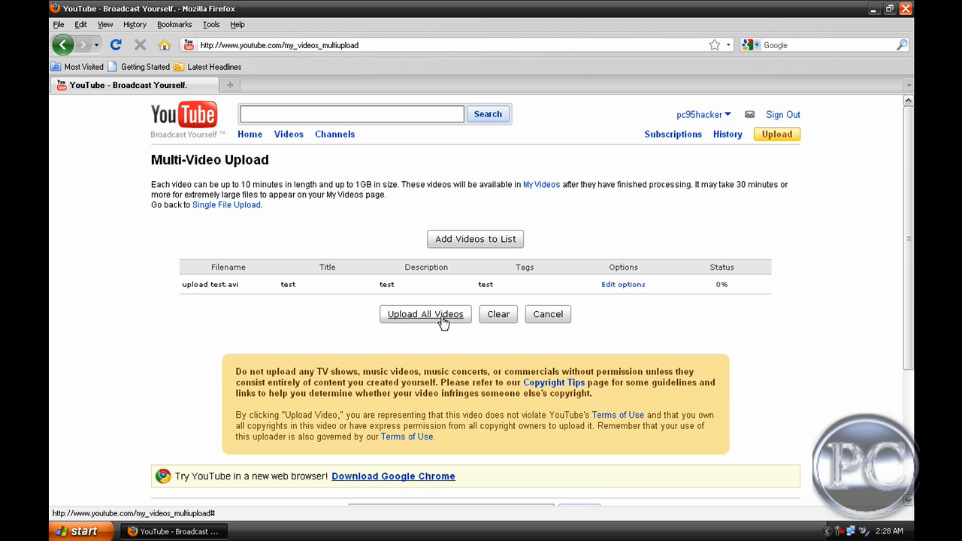
{"action": "left_click", "coordinate": [424, 314]}
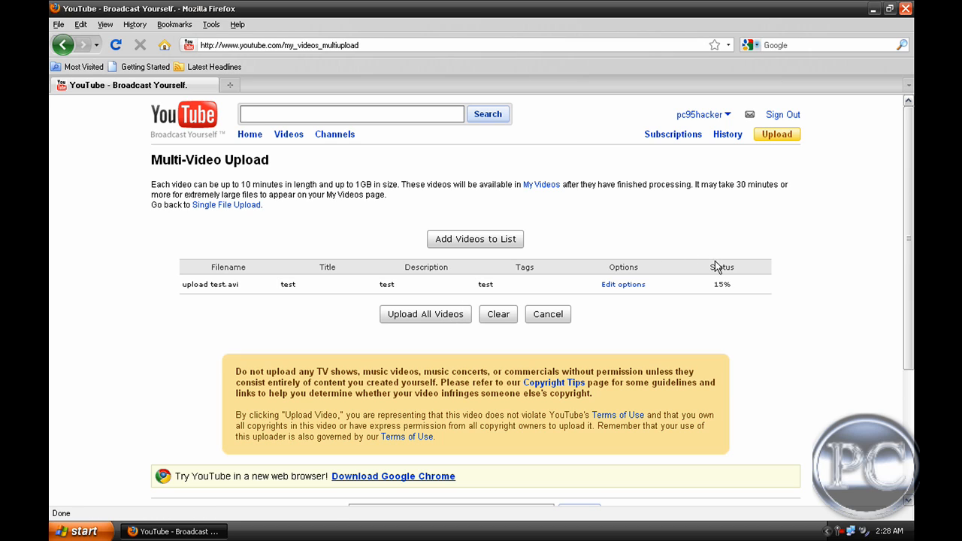
{"action": "mouse_move", "coordinate": [780, 285]}
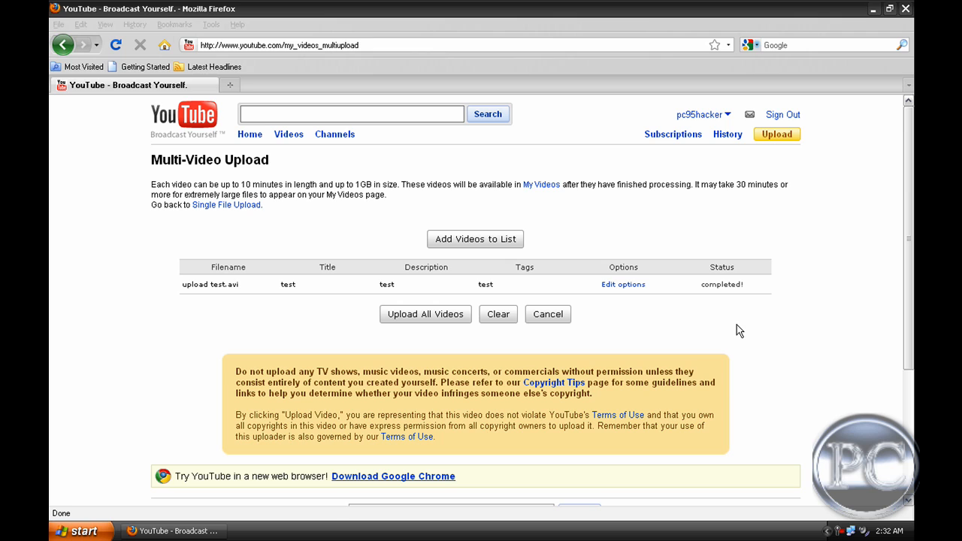
{"action": "mouse_move", "coordinate": [505, 316]}
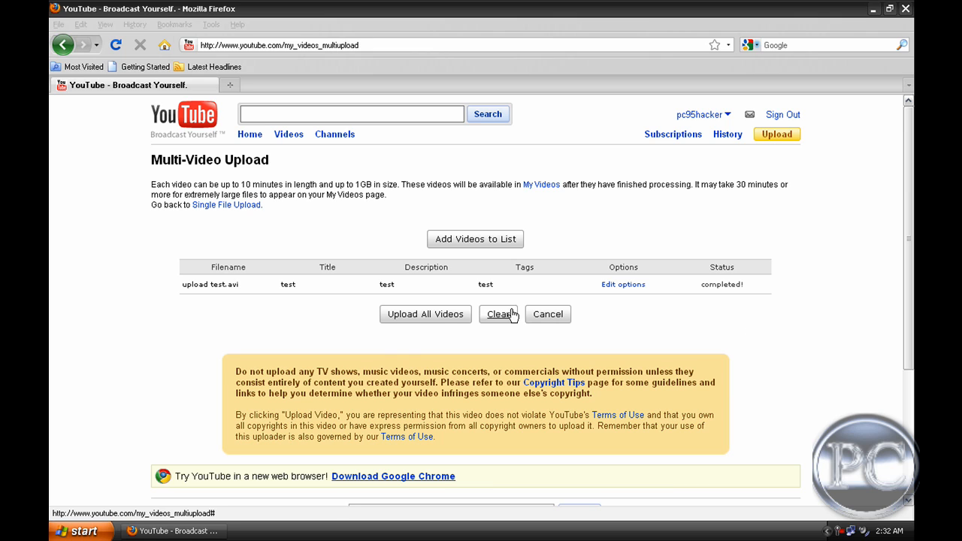
- Go to My Videos from the username dropdown to see the uploaded 'test' video
{"action": "left_click", "coordinate": [704, 114]}
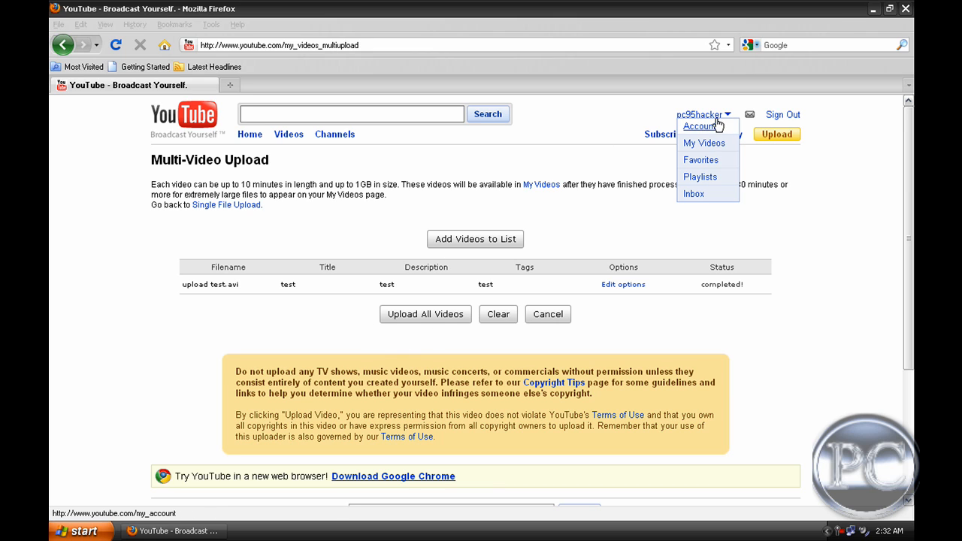
{"action": "left_click", "coordinate": [703, 143]}
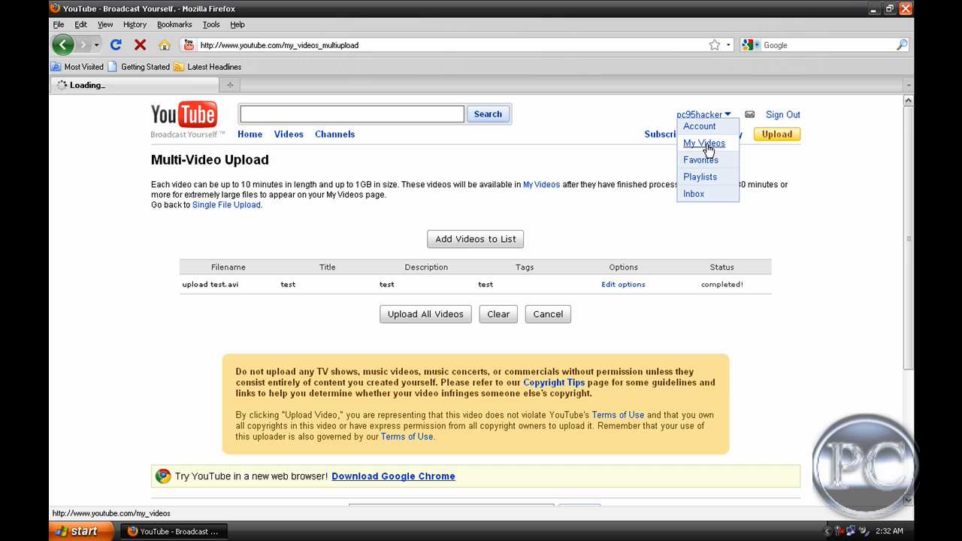
{"action": "left_click", "coordinate": [703, 143]}
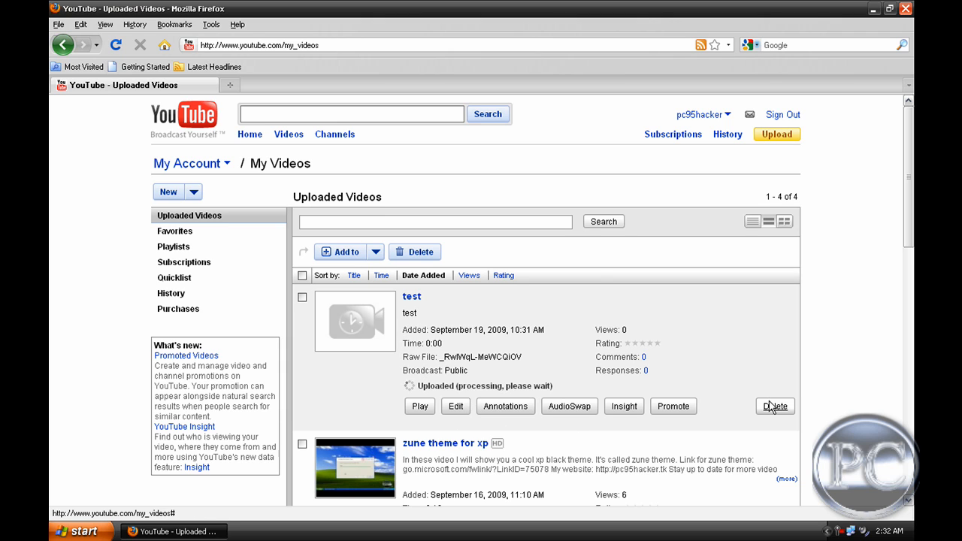
- Delete the 'test' video from its row on the My Videos page
{"action": "left_click", "coordinate": [775, 406]}
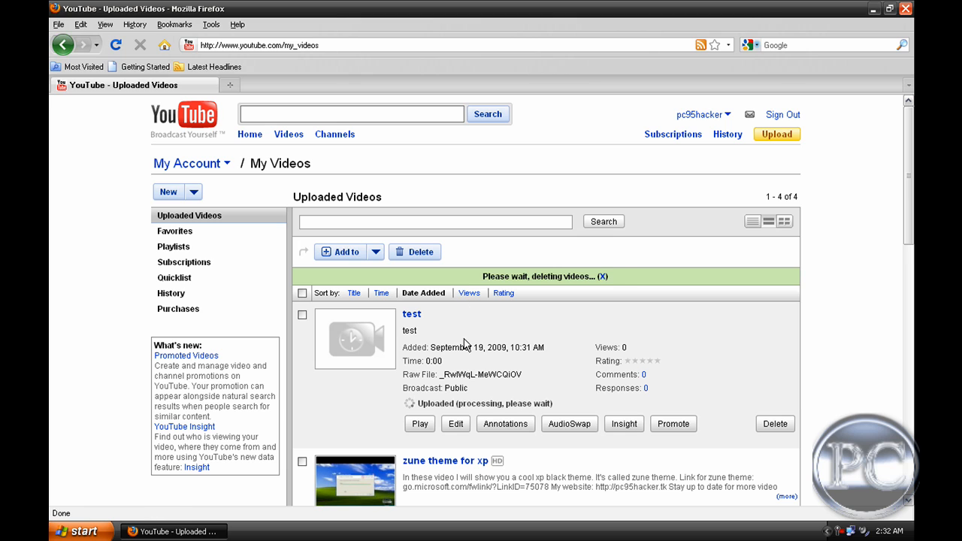